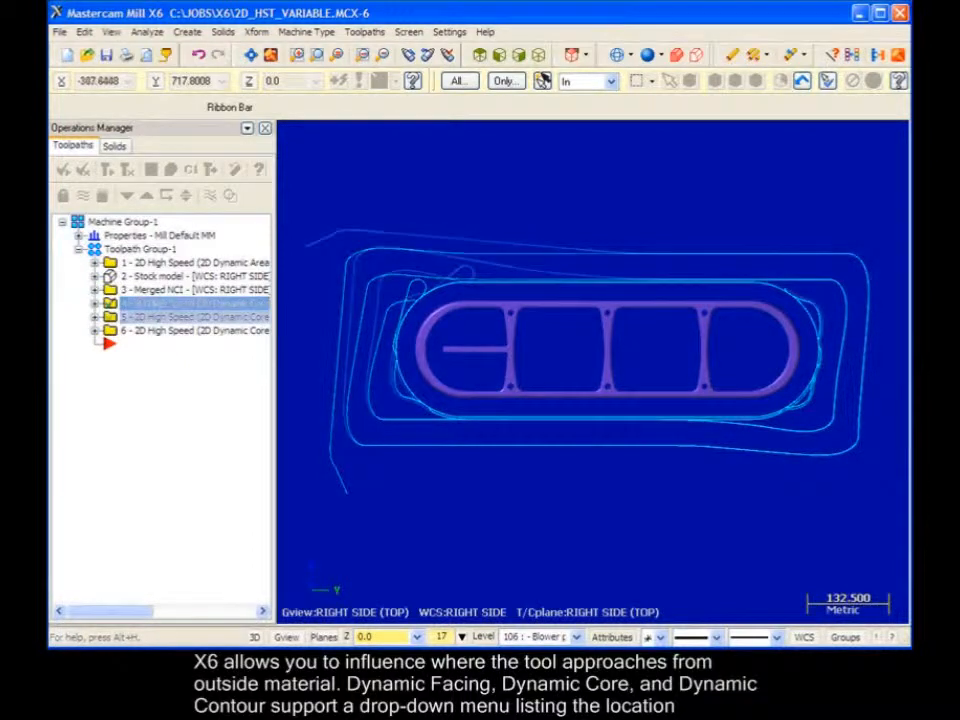
Open the Dynamic Core toolpath's Cut Parameters page from the Operations Manager.
{"action": "left_click", "coordinate": [195, 317]}
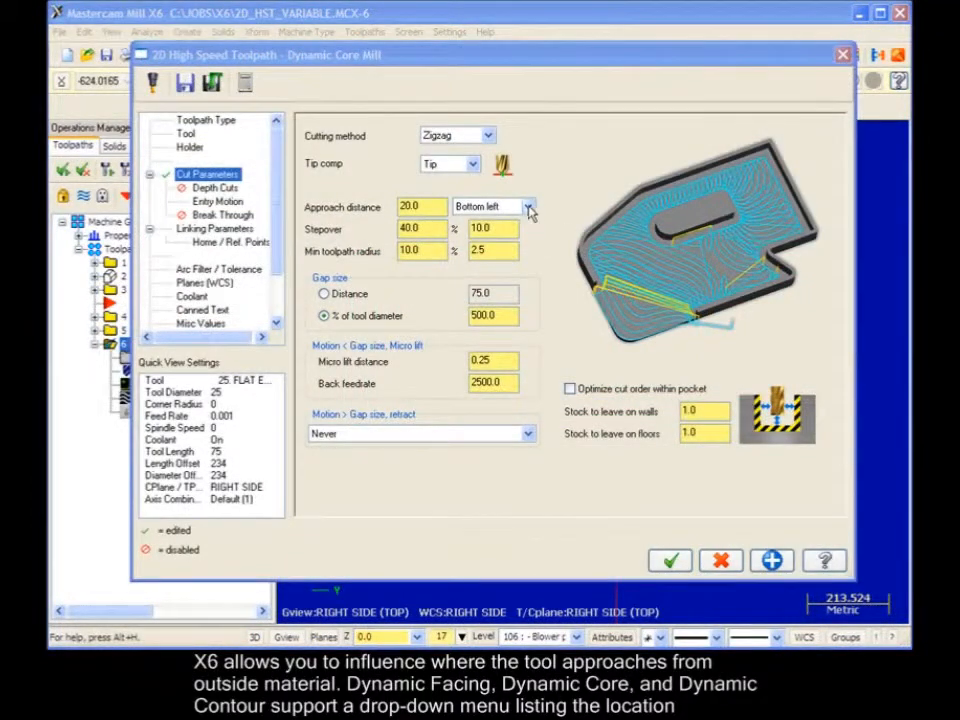
Show the Approach location choices, from bottom left through mid left.
{"action": "left_click", "coordinate": [530, 206]}
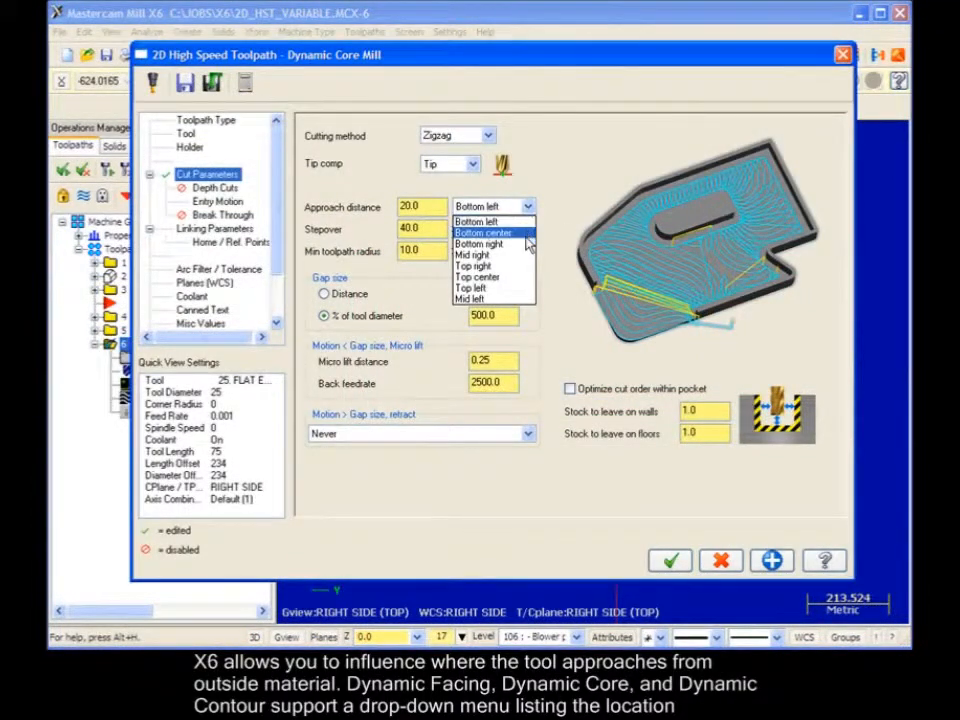
{"action": "mouse_move", "coordinate": [477, 277]}
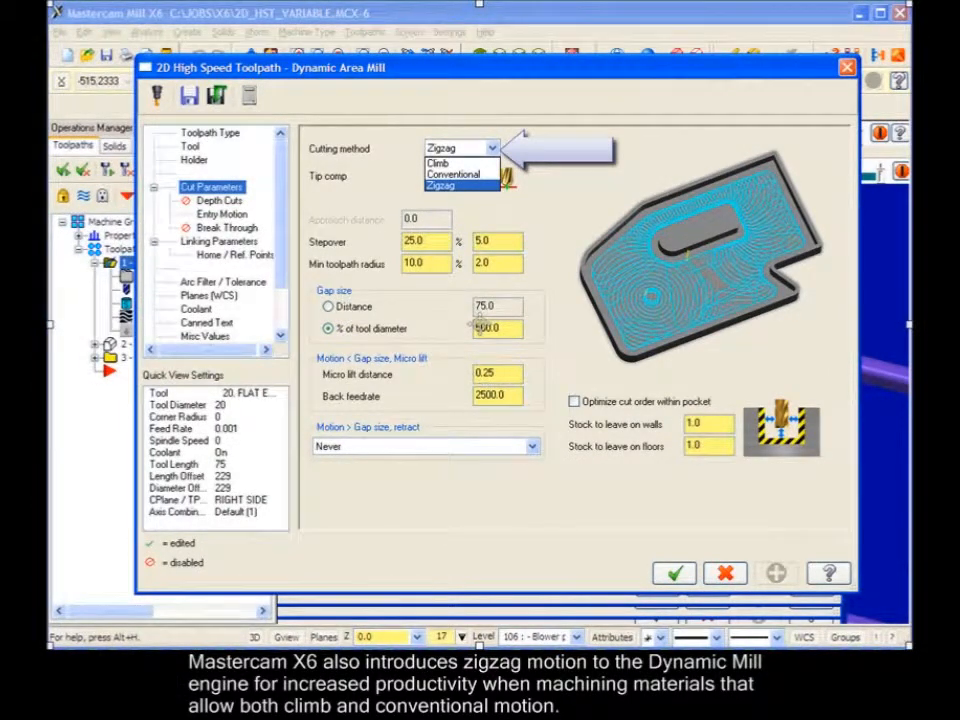
Choose Climb as the cutting method and accept the parameters to display the toolpath.
{"action": "left_click", "coordinate": [673, 572]}
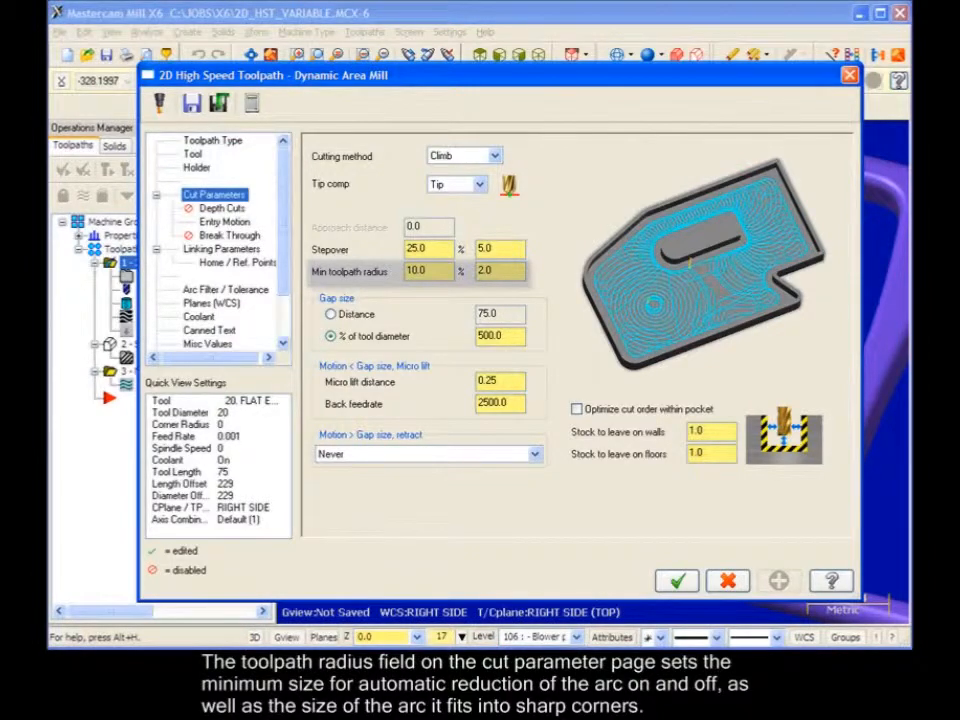
{"action": "left_click", "coordinate": [676, 580]}
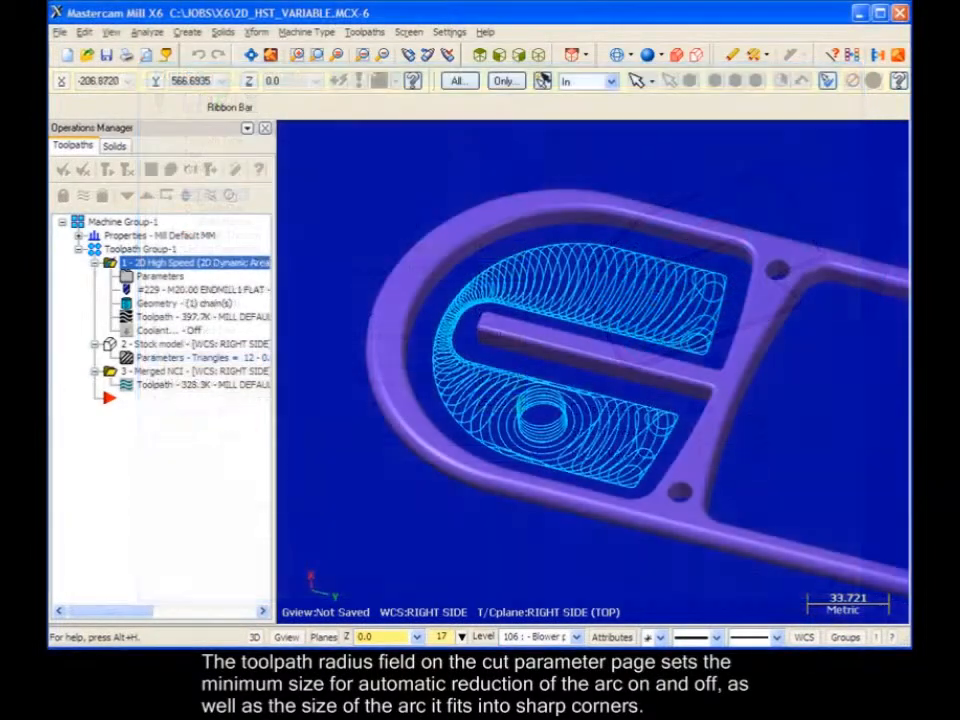